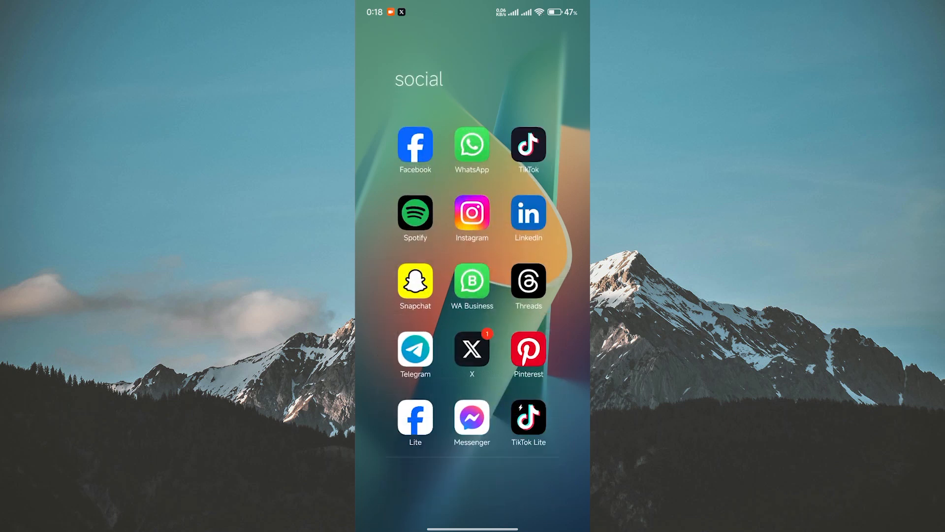
Step: Launch X, view your own profile page, then back out to the social app folder
left_click(471, 351)
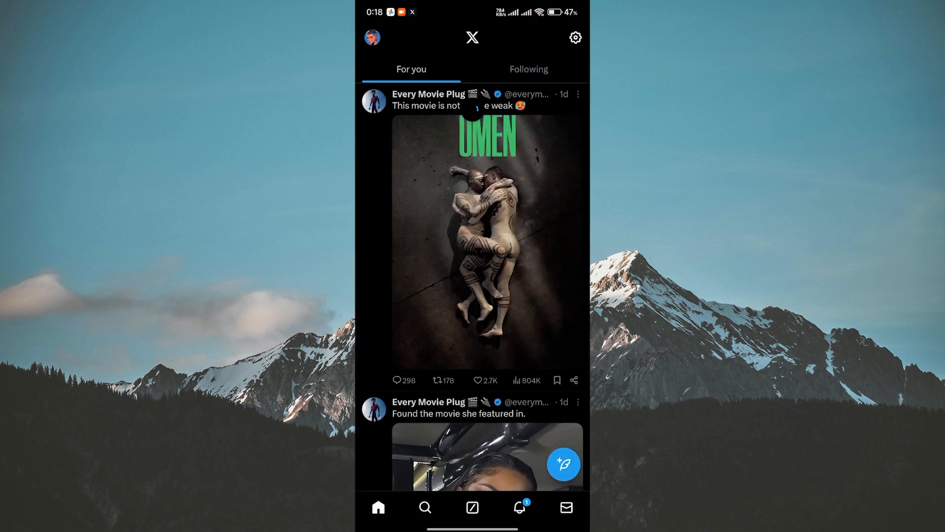
left_click(374, 40)
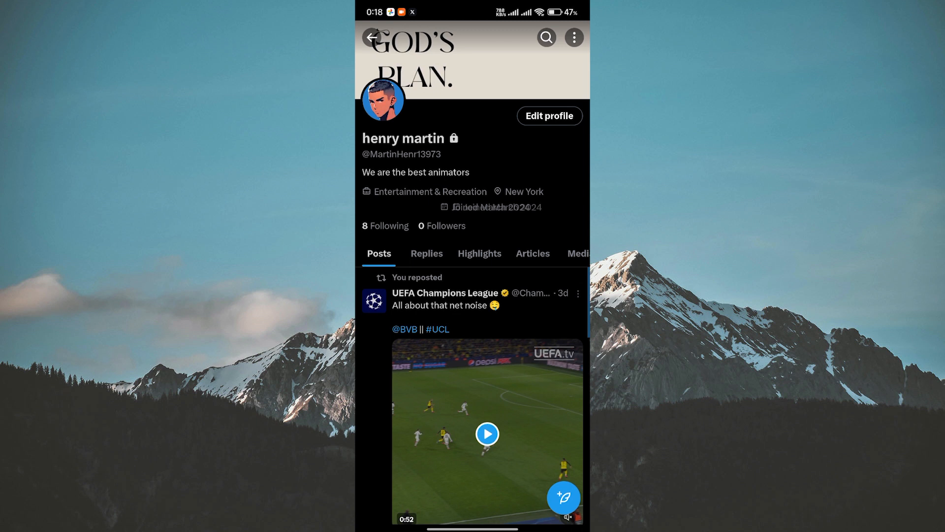
left_click(488, 447)
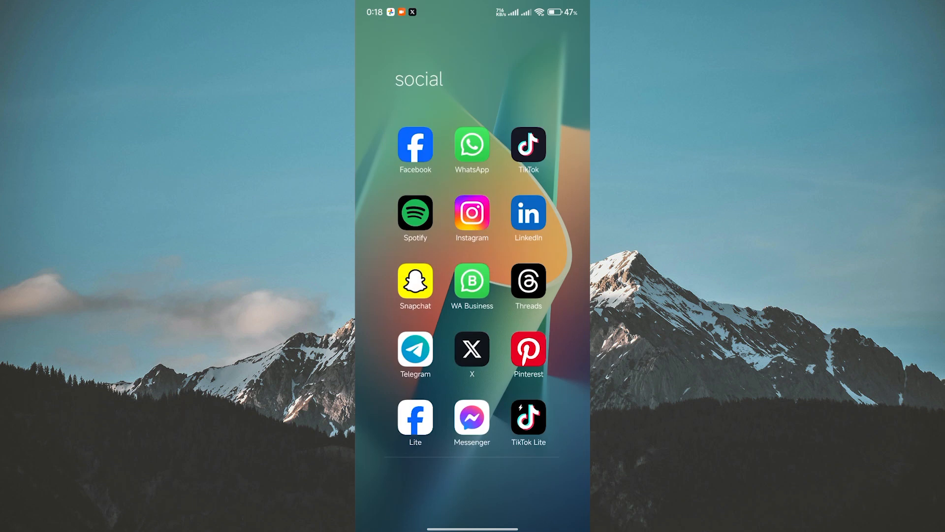
Step: Relaunch X and reach your profile page through the account side panel
left_click(472, 350)
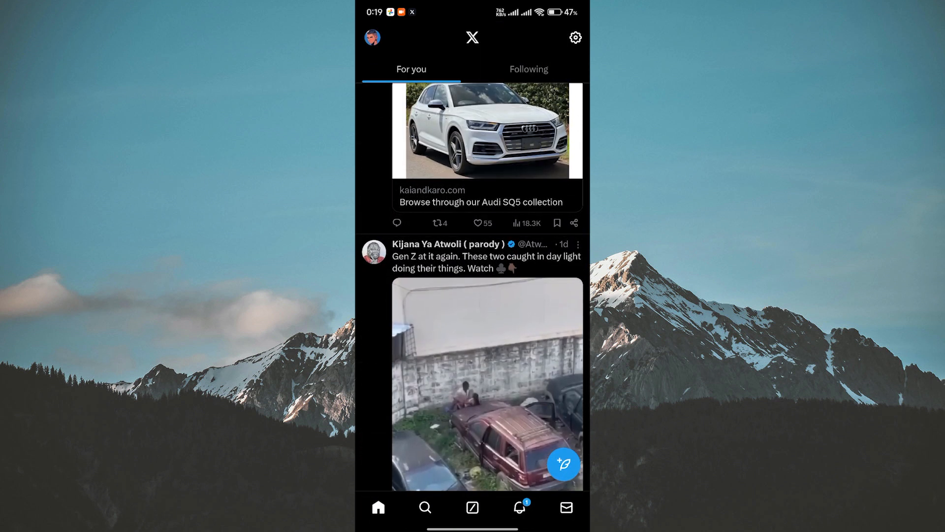
left_click(376, 38)
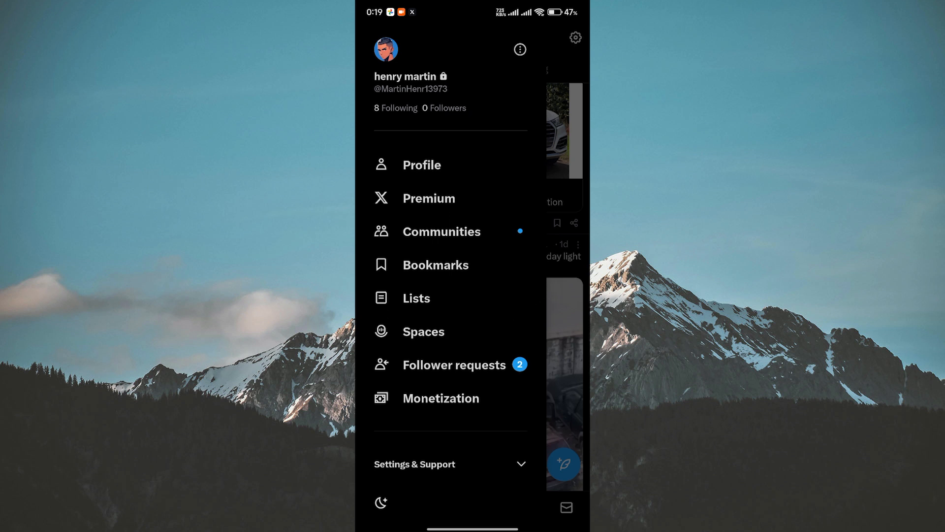
left_click(422, 165)
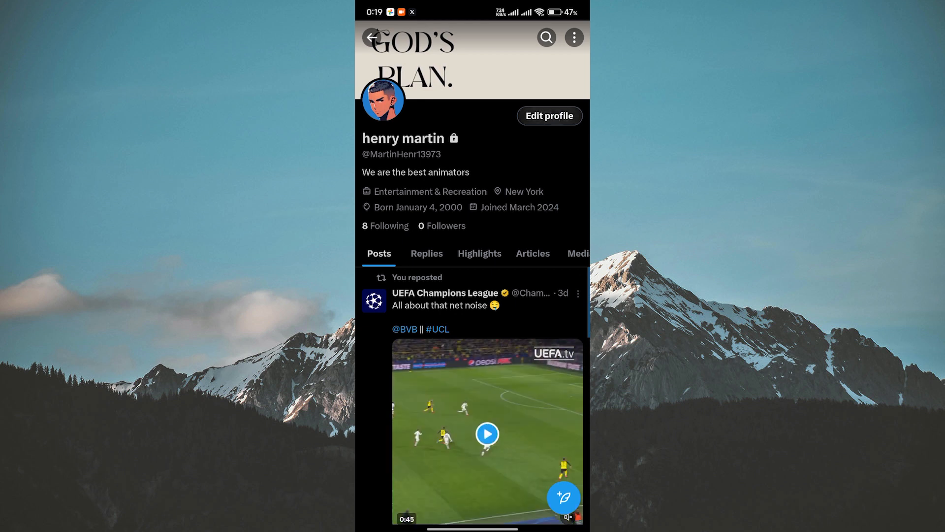
Step: Enter Edit profile and select the profile picture option without uploading anything
left_click(550, 117)
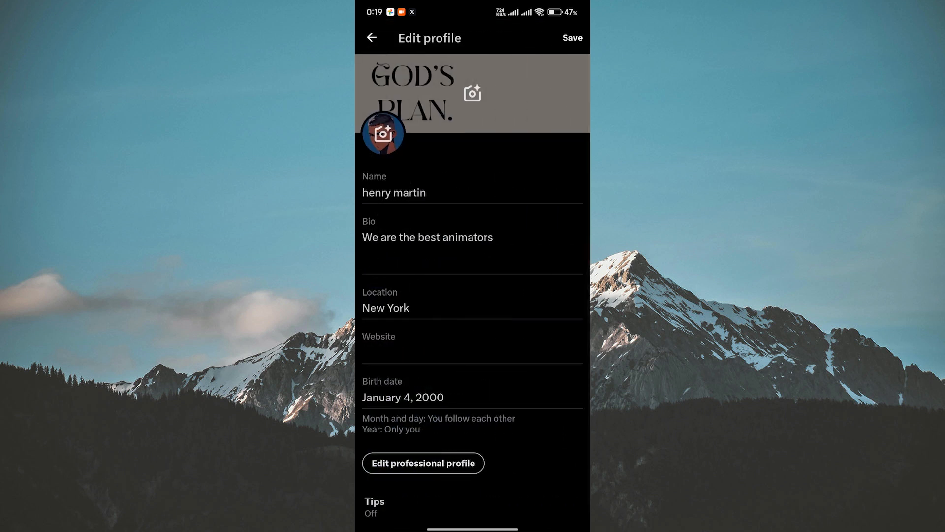
left_click(384, 134)
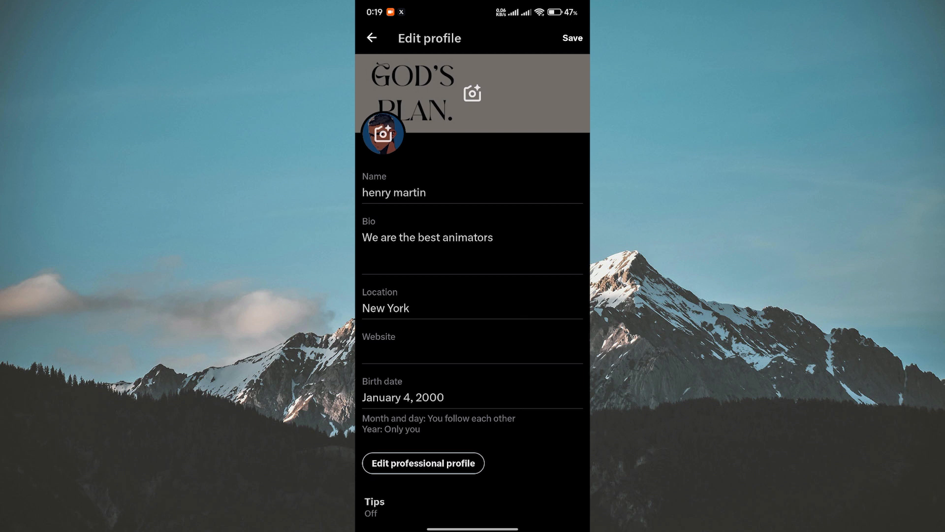
Step: Back out of the profile editor unsaved and return to the phone's home screen
left_click(374, 37)
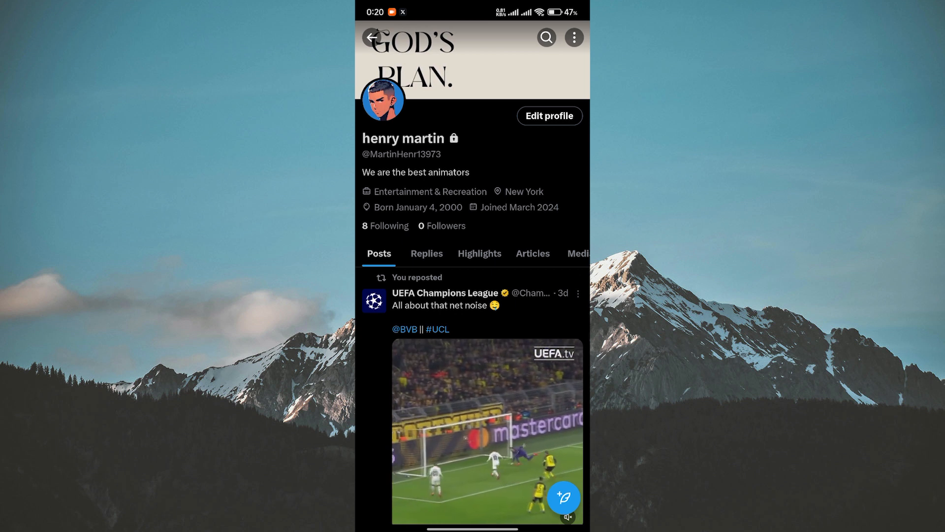
key("HOME")
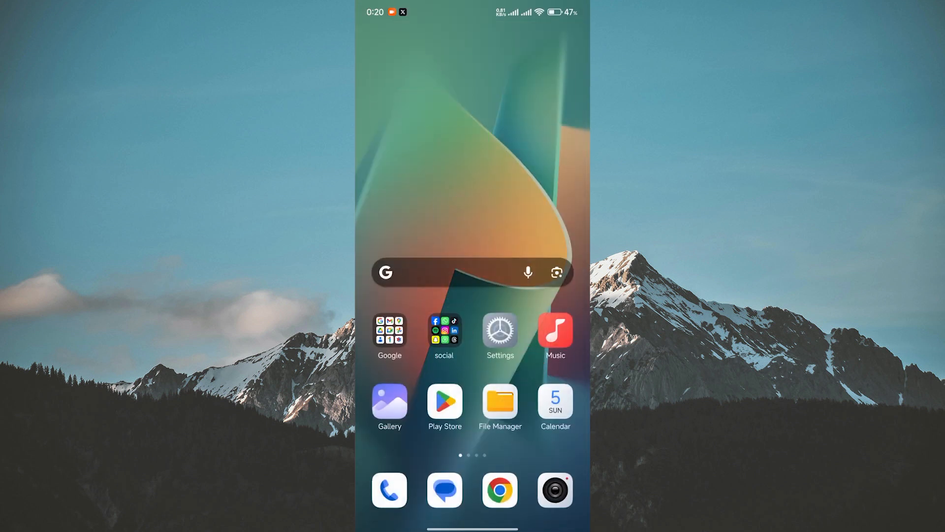